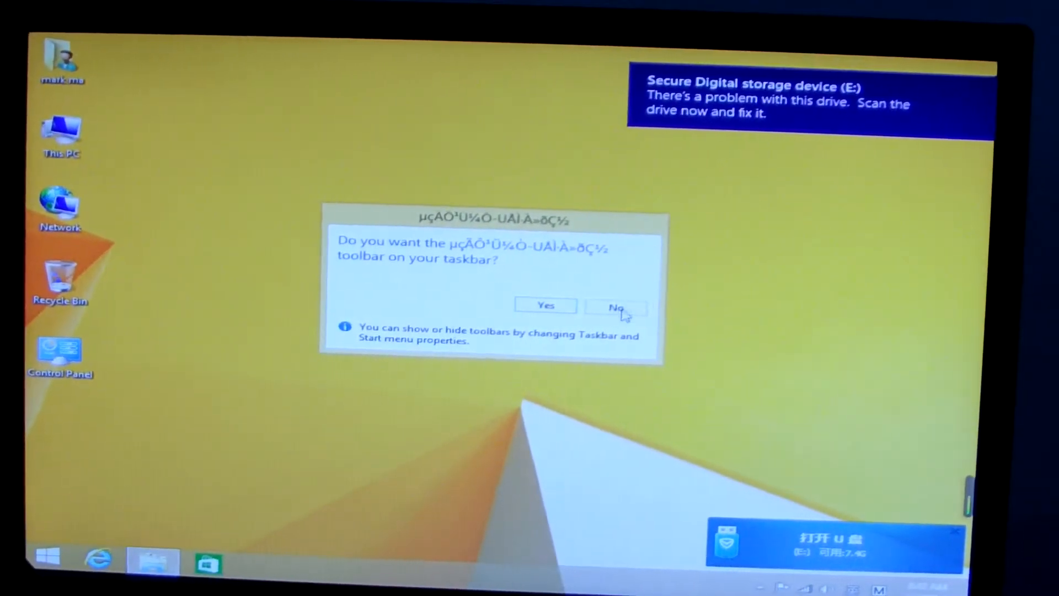
Decline the toolbar offer and browse This PC to reach the SD card's contents
{"action": "left_click", "coordinate": [614, 306]}
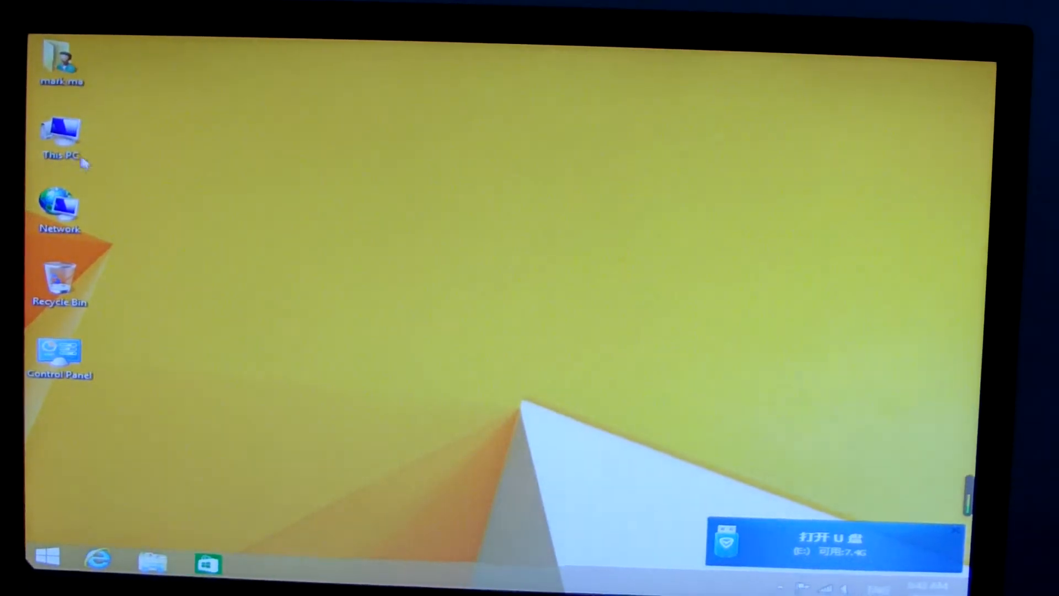
{"action": "double_click", "coordinate": [59, 135]}
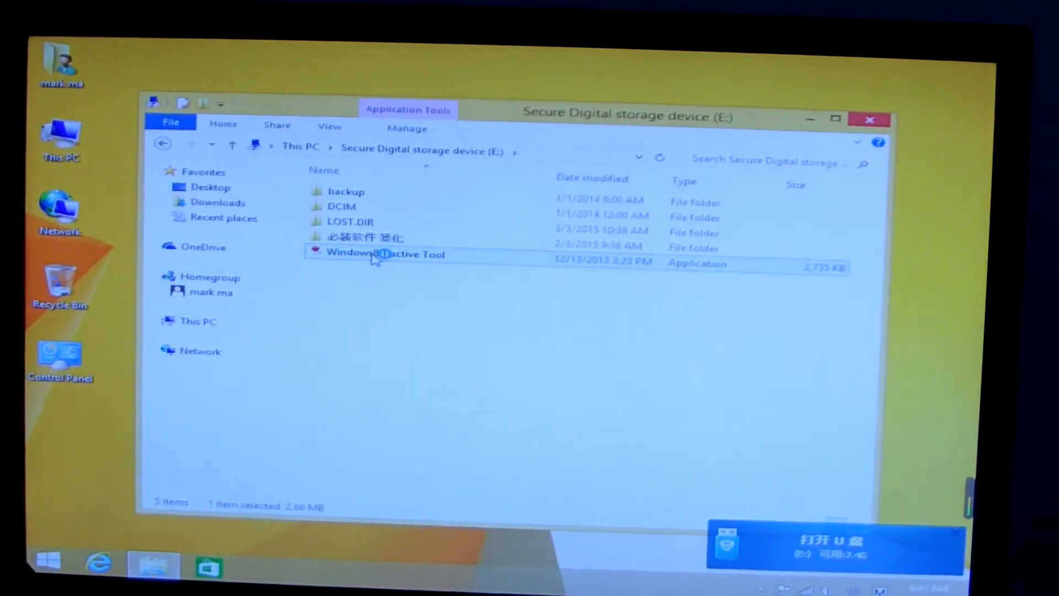
Launch the activation tool from the SD card, pass the welcome step, then cancel at the License Agreement
{"action": "double_click", "coordinate": [386, 253]}
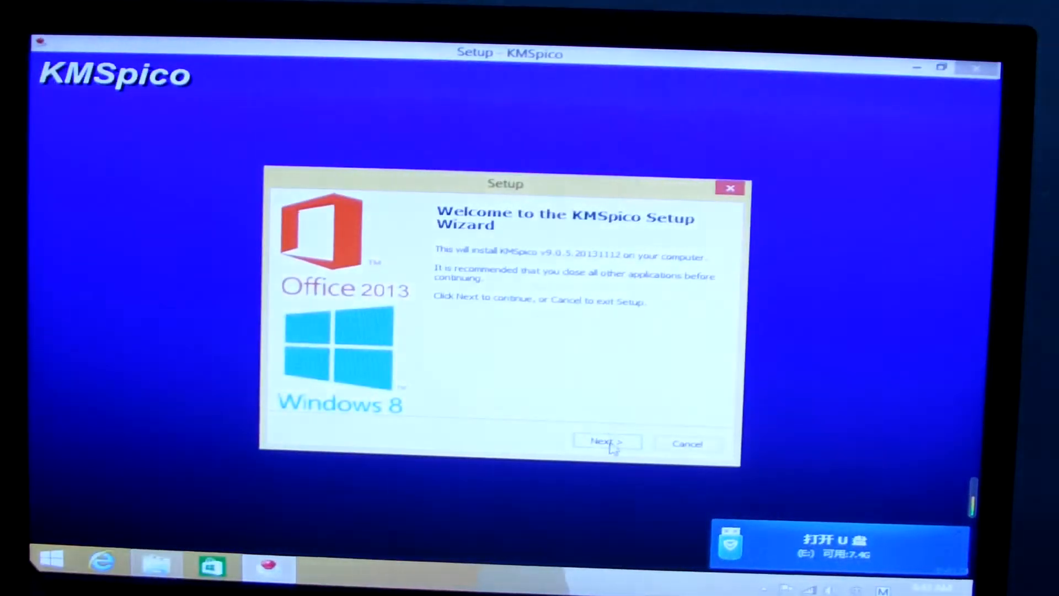
{"action": "left_click", "coordinate": [605, 441]}
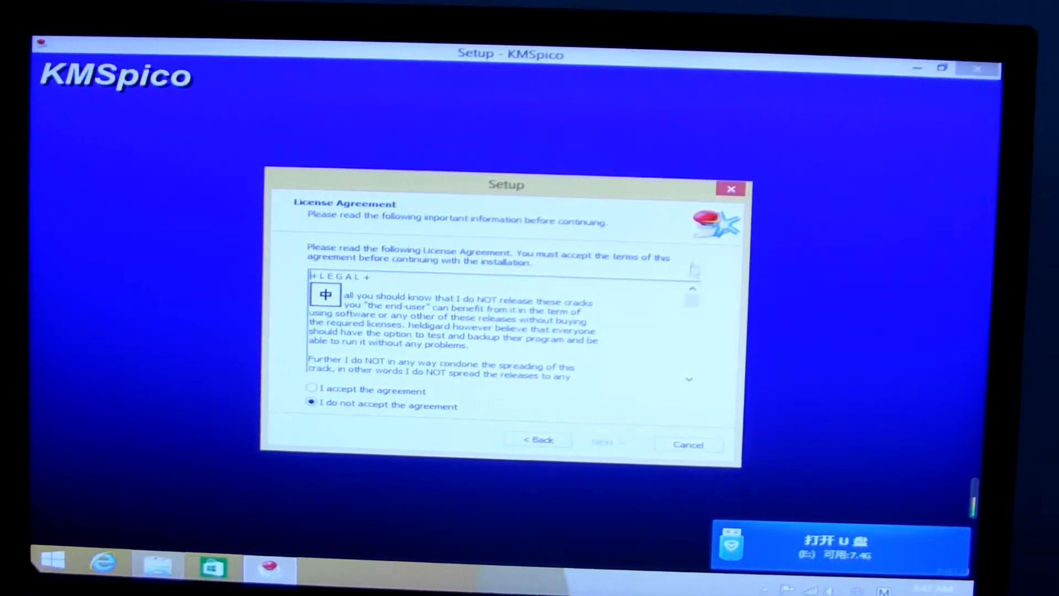
{"action": "left_click", "coordinate": [687, 444]}
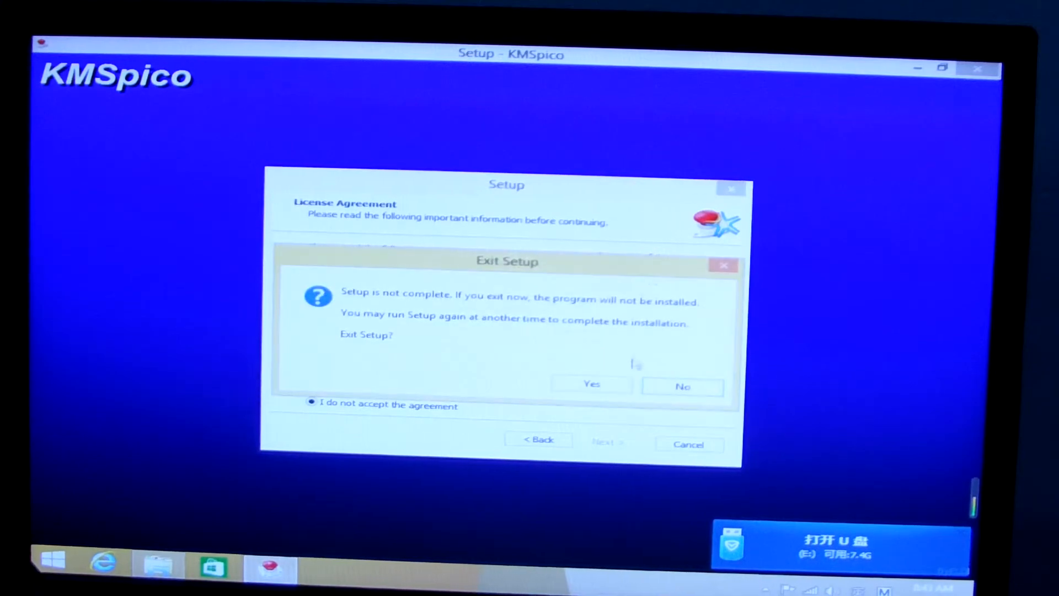
Keep setup running and check PC info, which reports Windows 8.1 not activated
{"action": "left_click", "coordinate": [682, 387]}
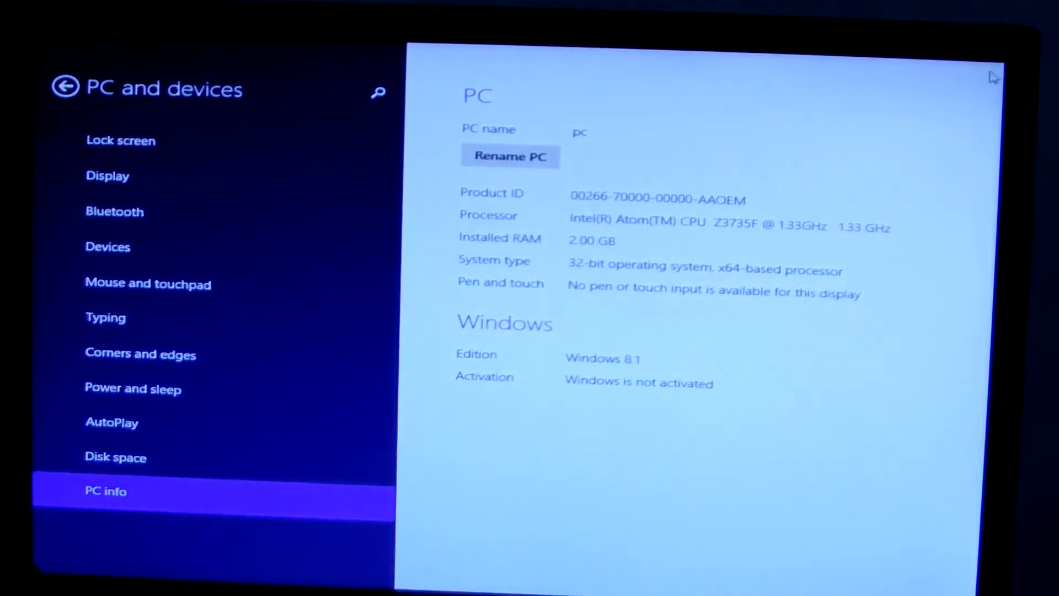
{"action": "left_click", "coordinate": [65, 88]}
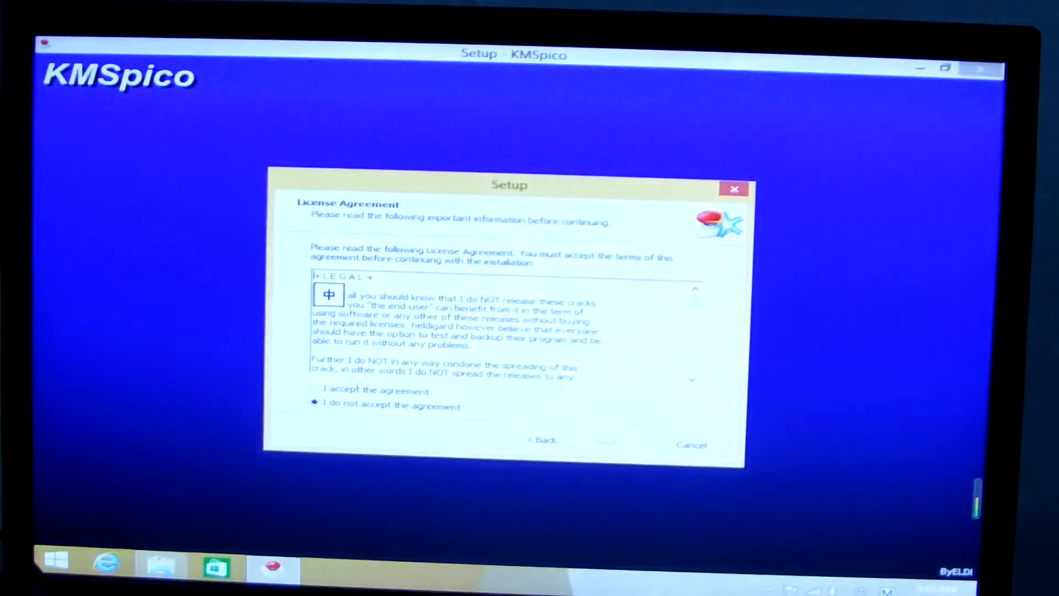
Accept the license agreement and install to the default C:\Program Files\KMSpico folder
{"action": "left_click", "coordinate": [315, 390]}
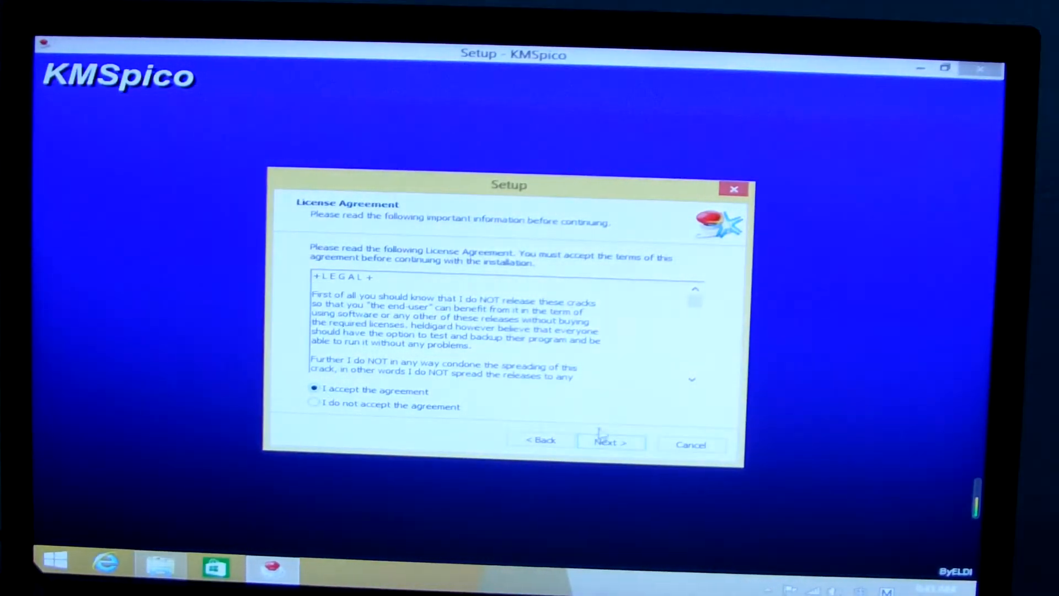
{"action": "left_click", "coordinate": [609, 442]}
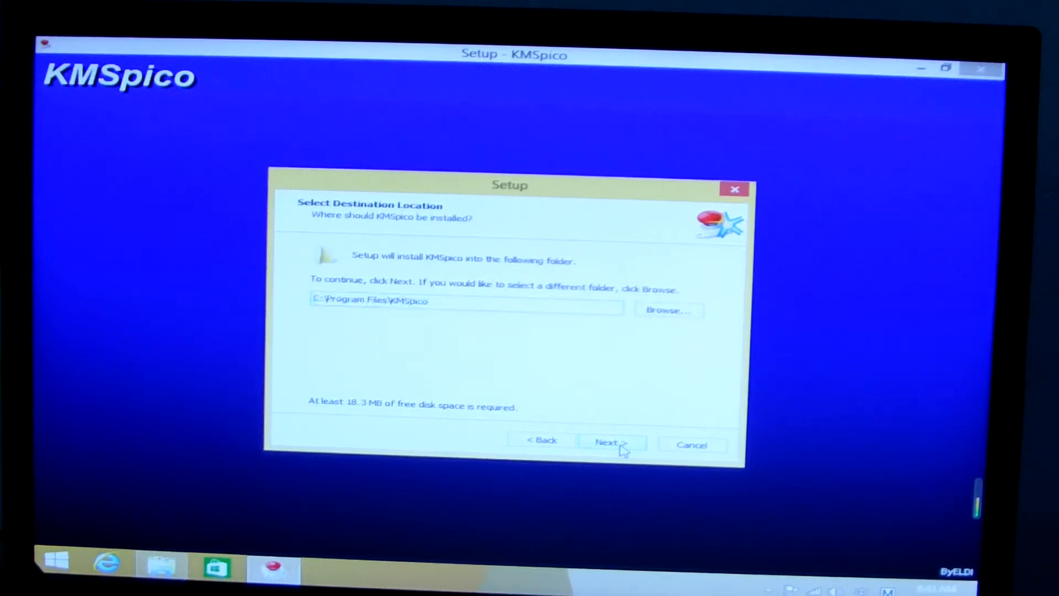
{"action": "left_click", "coordinate": [606, 441]}
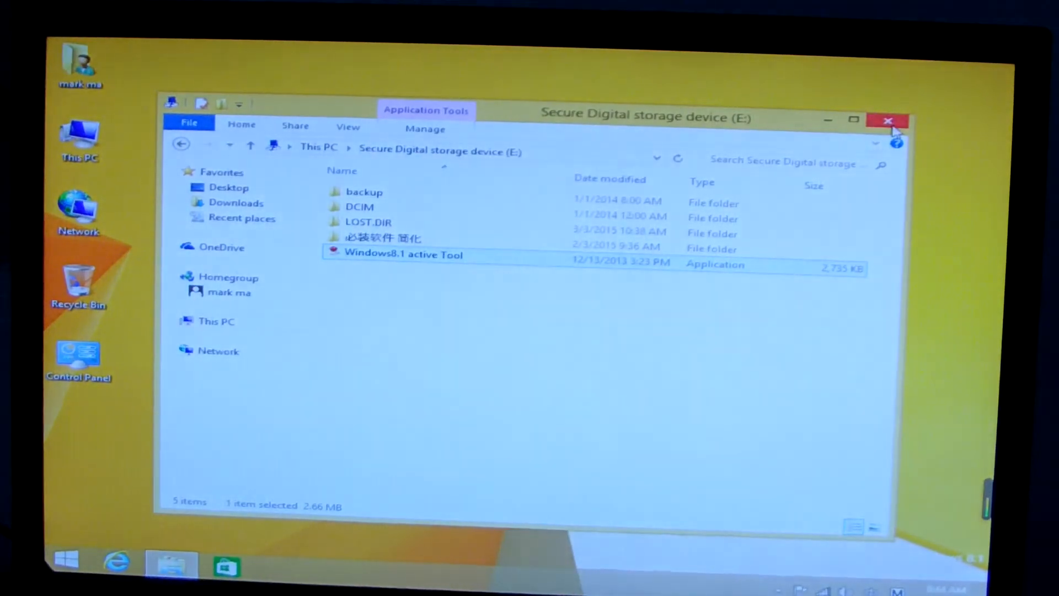
Close the SD card window and confirm PC info now reports 'Windows is activated'
{"action": "left_click", "coordinate": [888, 120]}
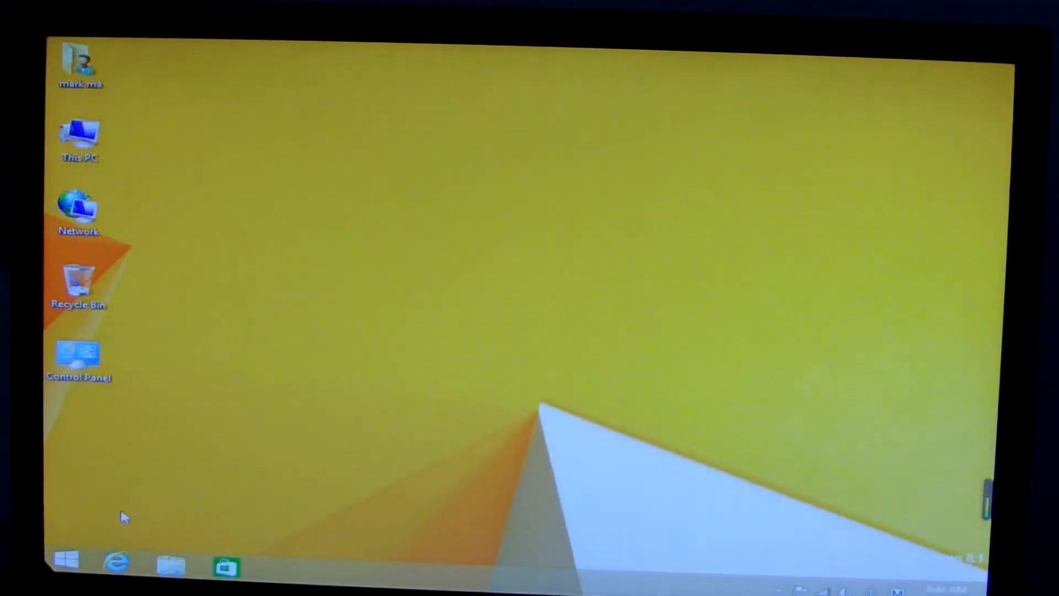
{"action": "left_click", "coordinate": [66, 559]}
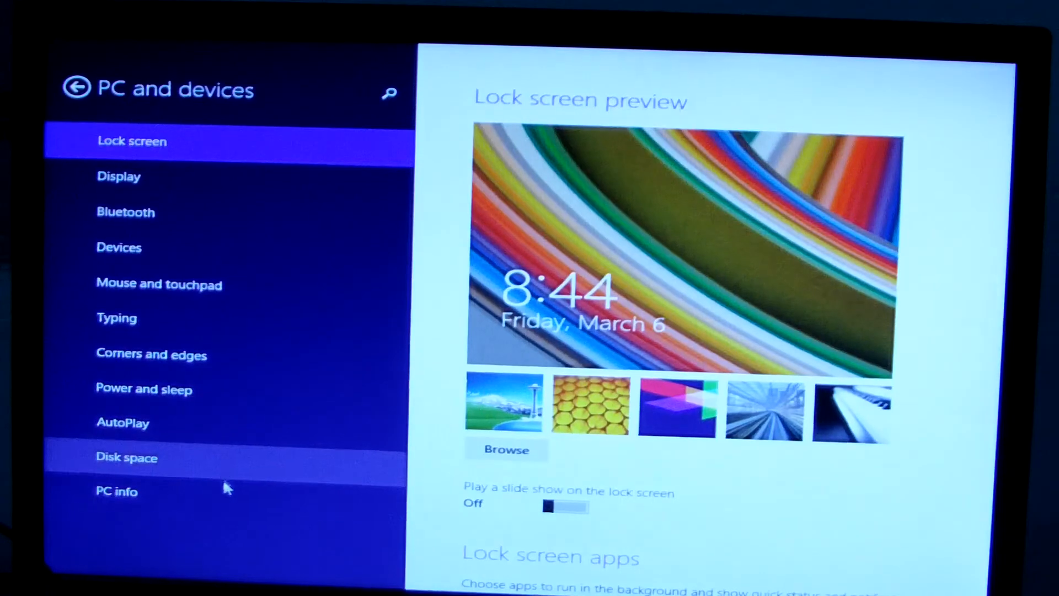
{"action": "left_click", "coordinate": [116, 490]}
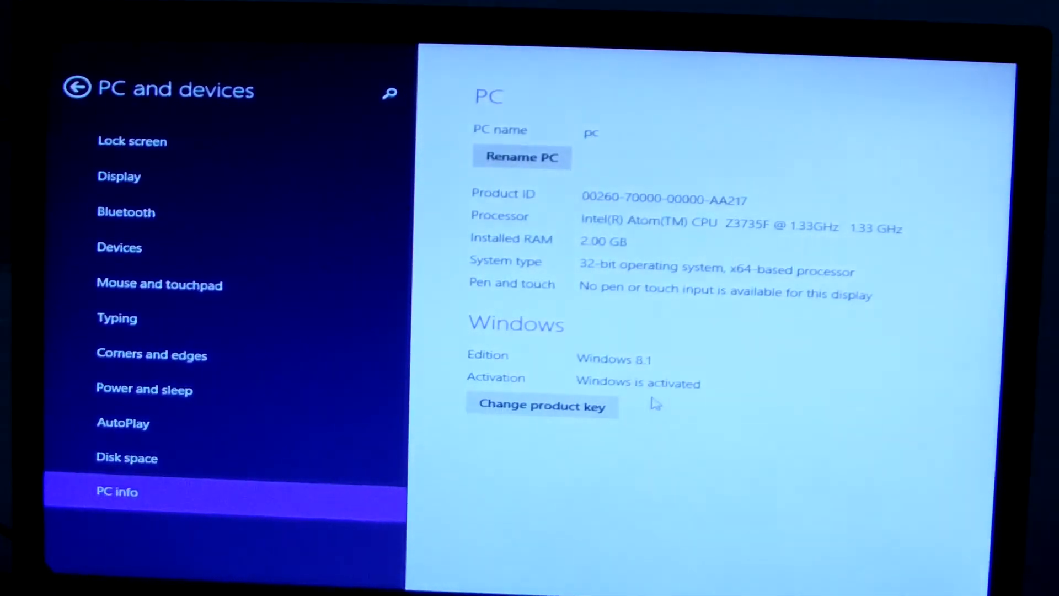